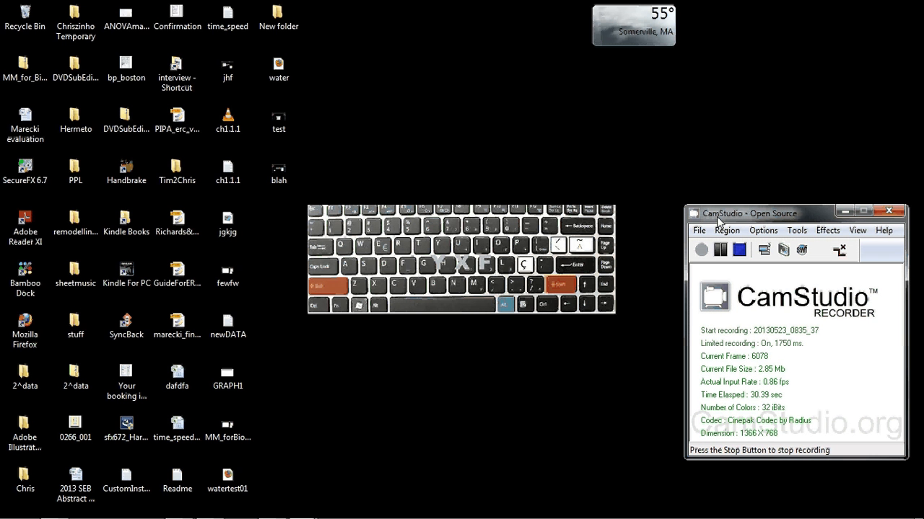
mouse_move(603, 311)
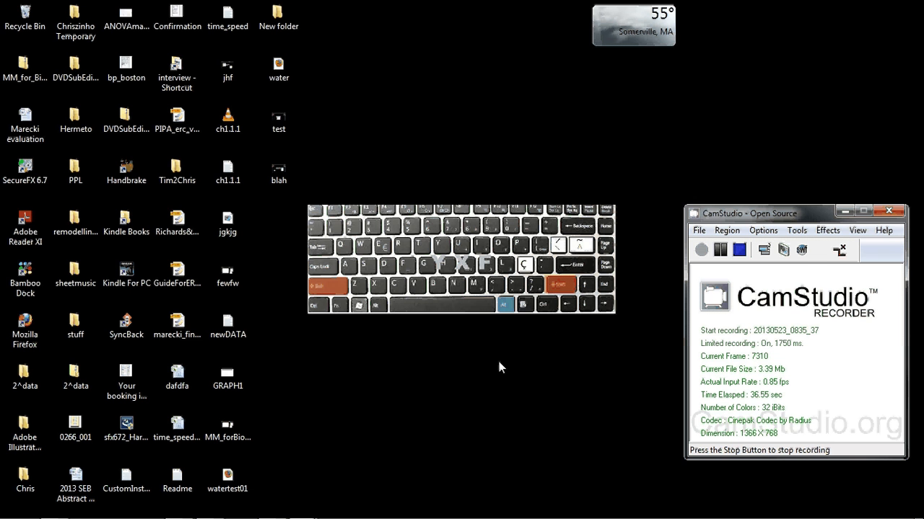
mouse_move(496, 371)
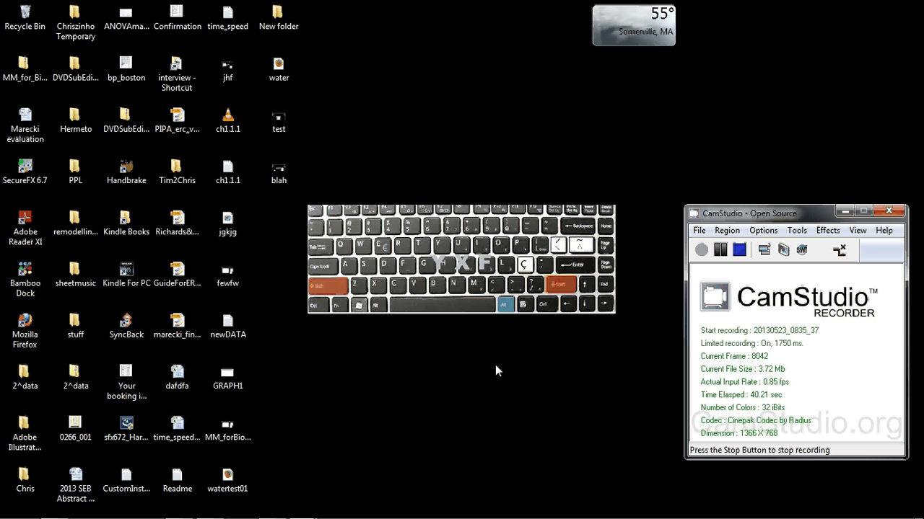
mouse_move(353, 453)
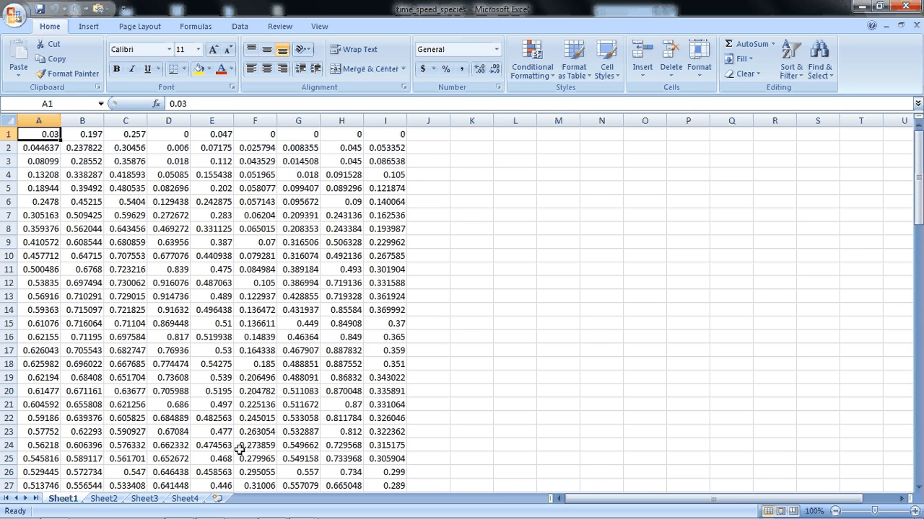
mouse_move(153, 348)
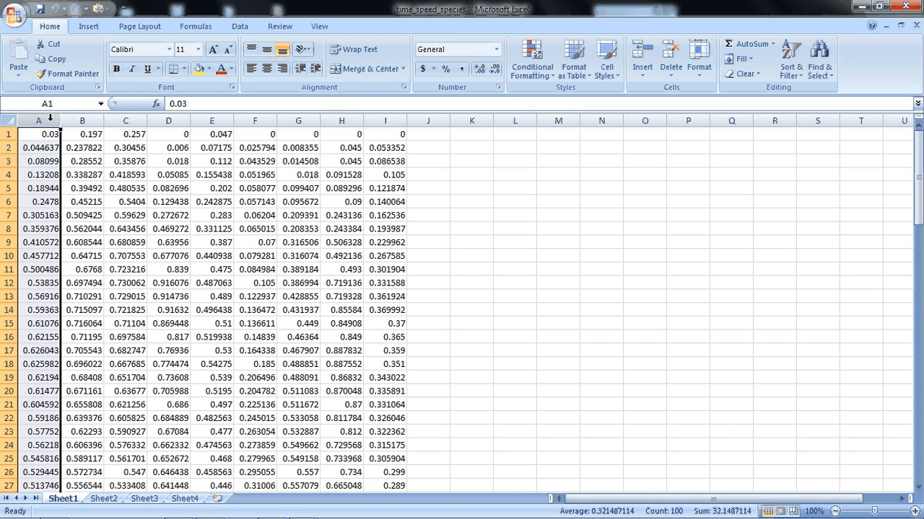
Look over the source data's columns A, B, C, G and H before importing
click(39, 133)
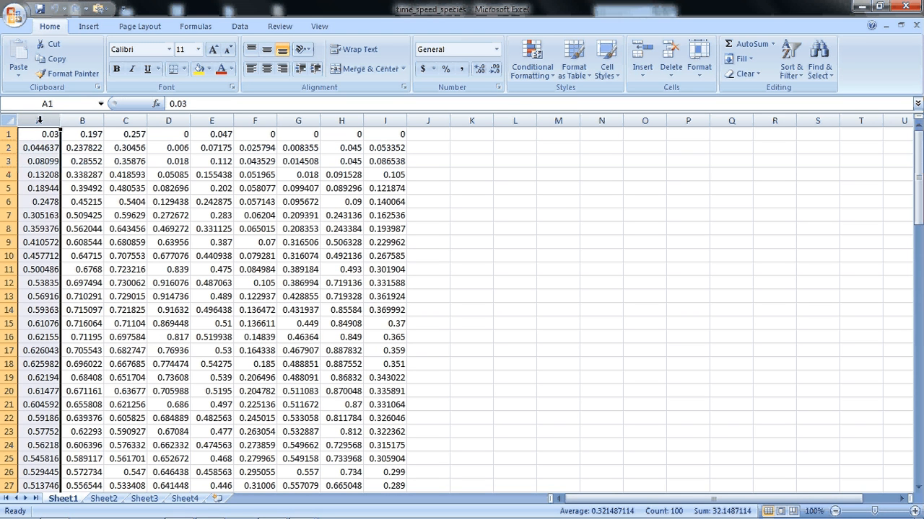
click(81, 134)
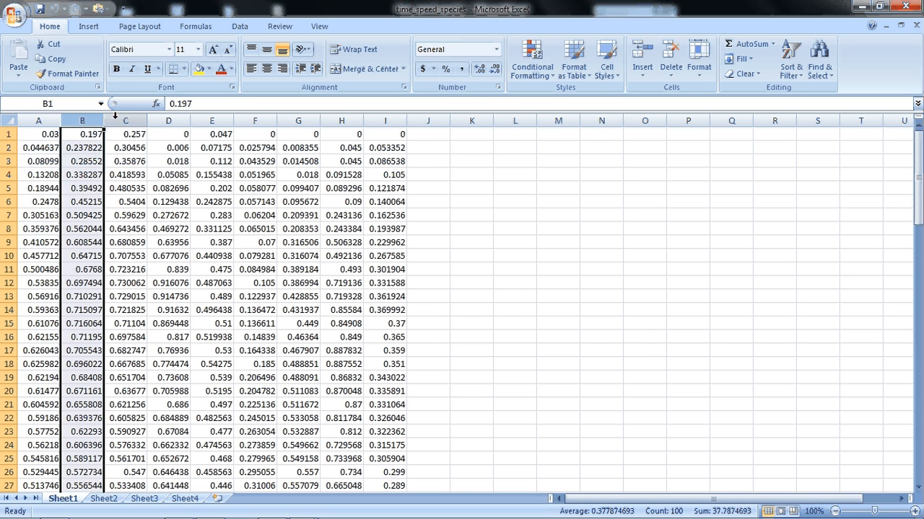
click(167, 134)
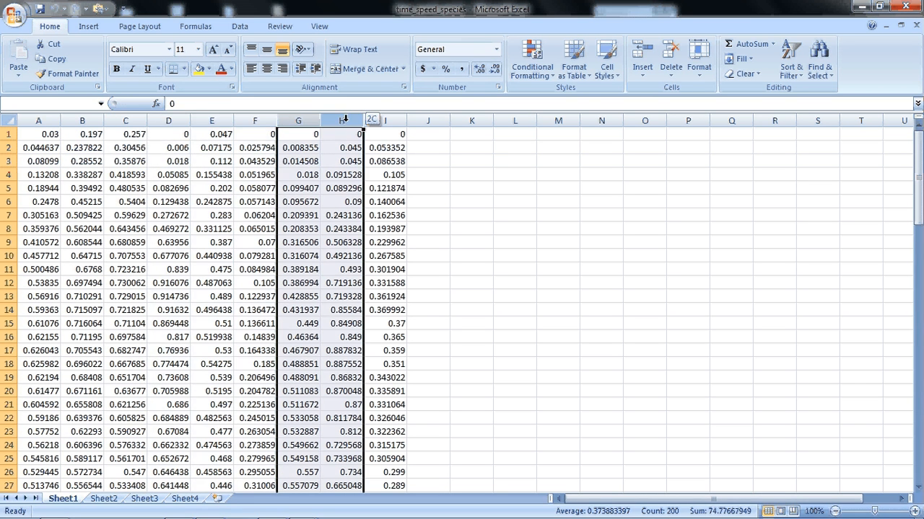
click(384, 121)
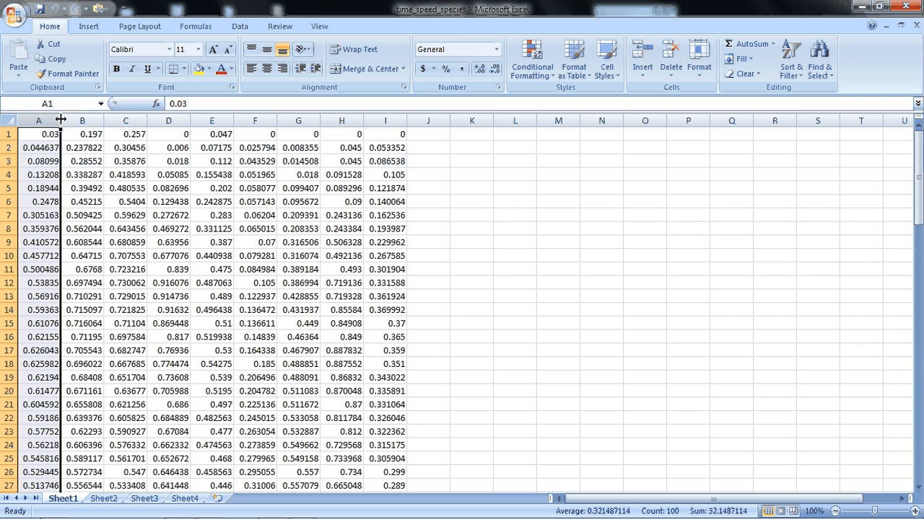
click(124, 121)
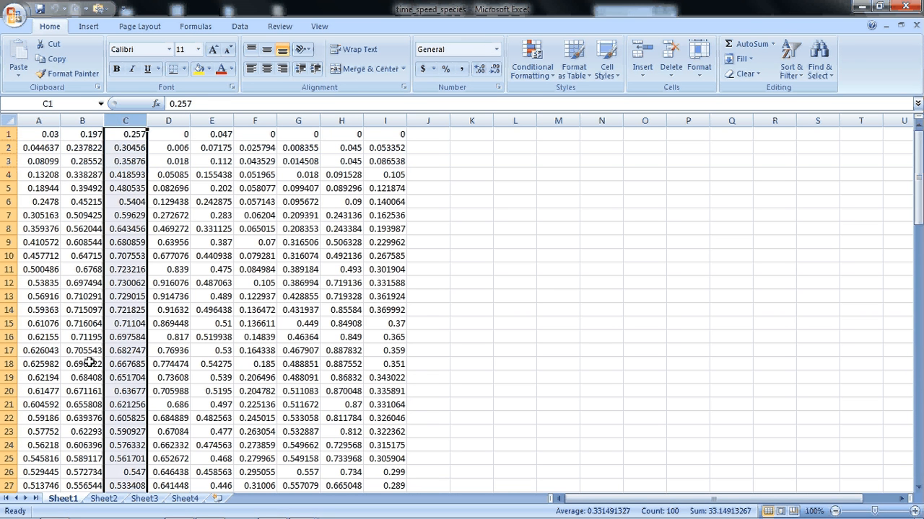
click(183, 504)
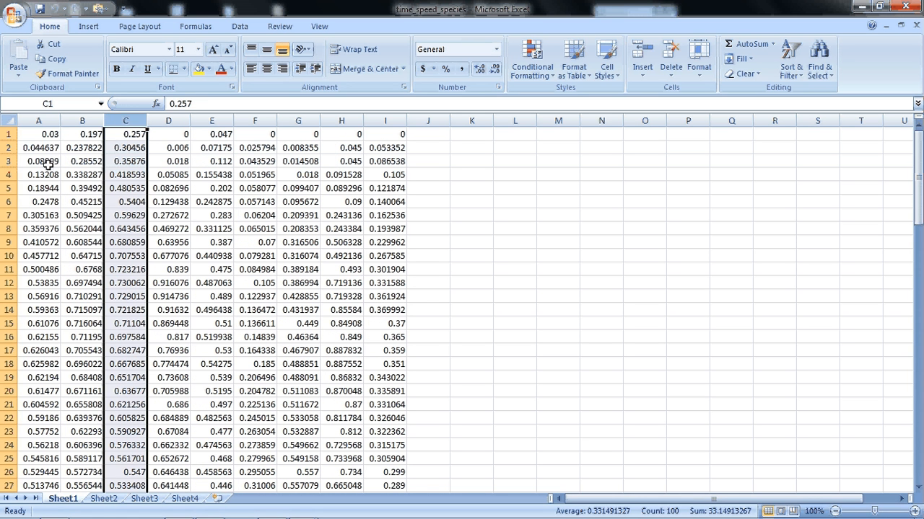
click(40, 133)
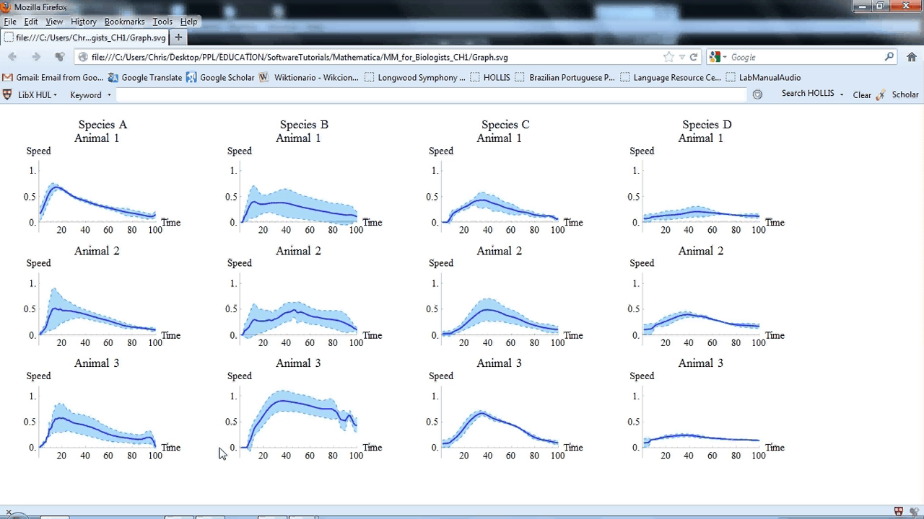
mouse_move(105, 407)
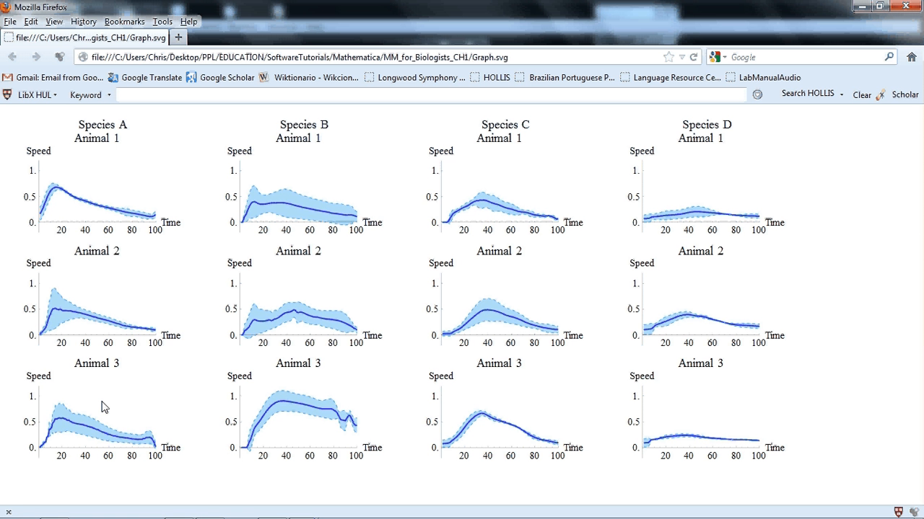
mouse_move(69, 200)
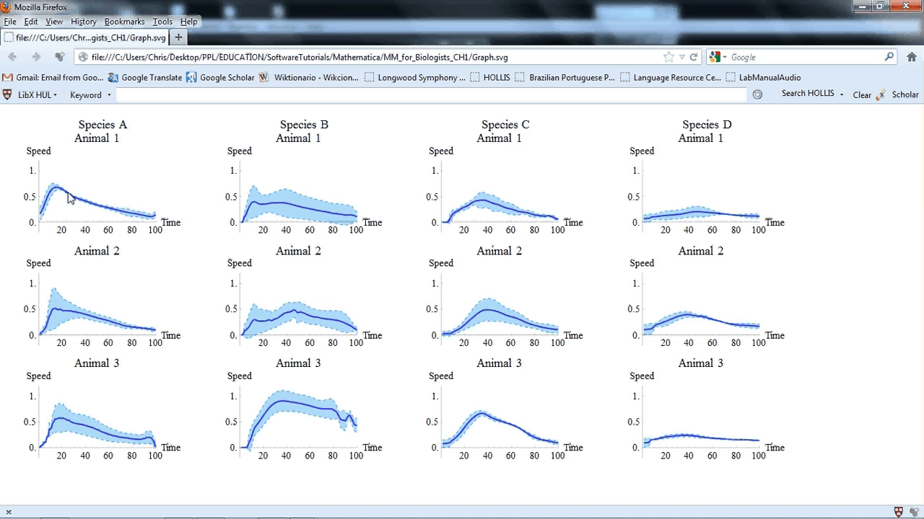
mouse_move(55, 189)
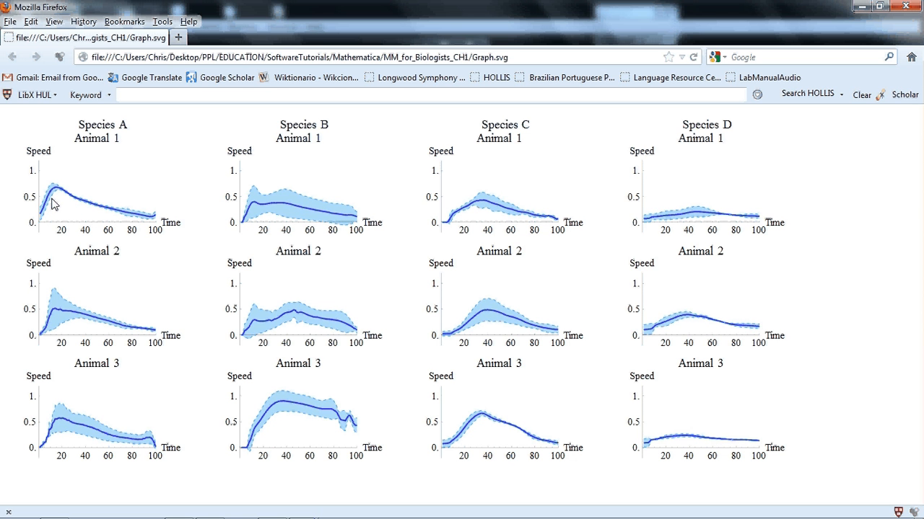
mouse_move(52, 248)
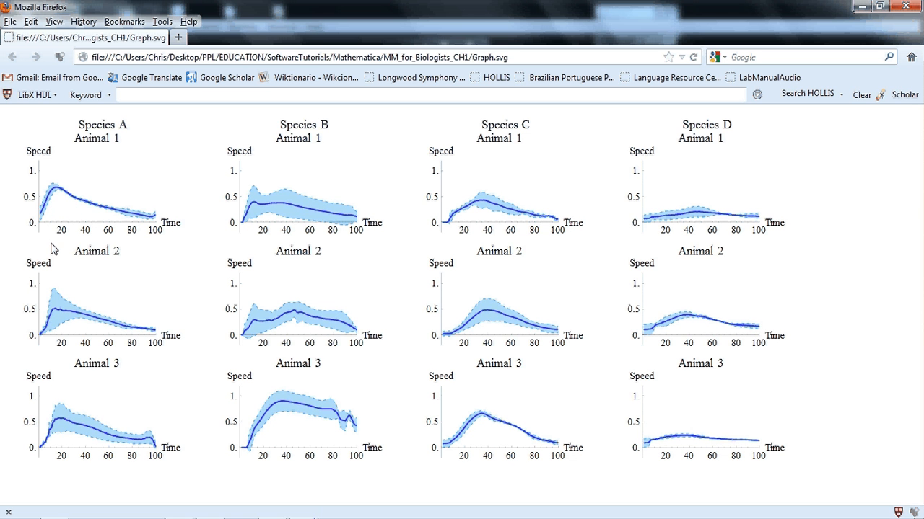
mouse_move(859, 6)
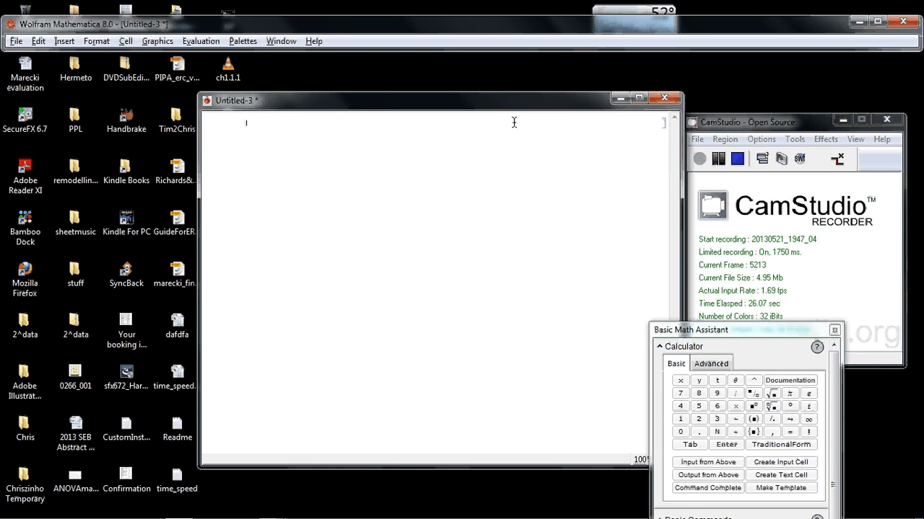
Write SetDirectory with the pasted Desktop path, keeping escapes, ending with a semicolon
text(Si)
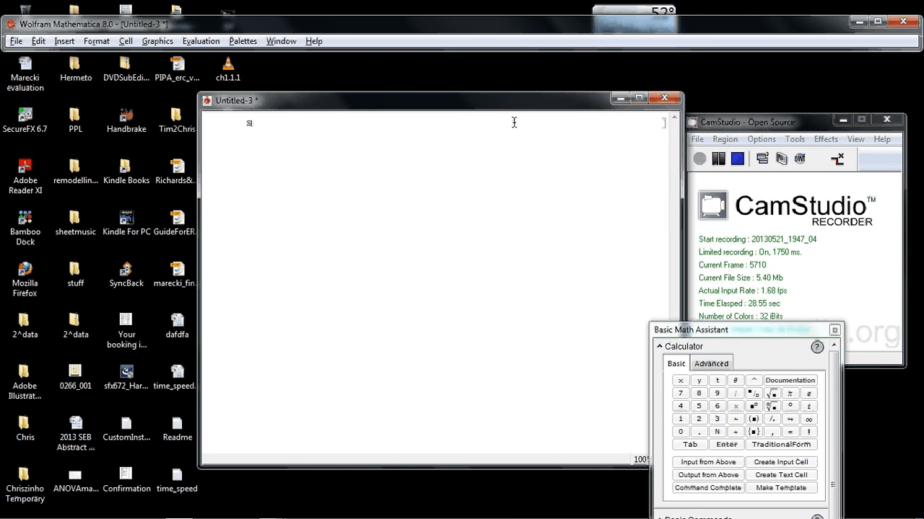
text(et)
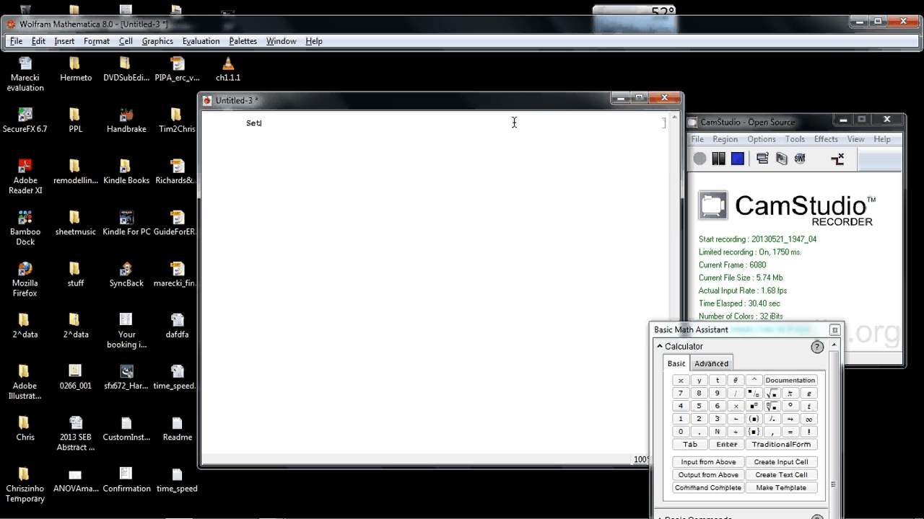
text(Directory[")
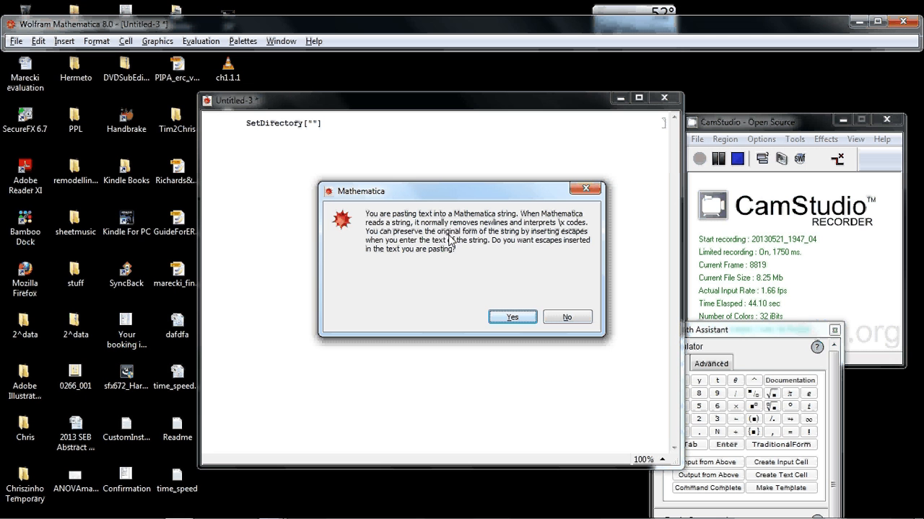
mouse_move(488, 292)
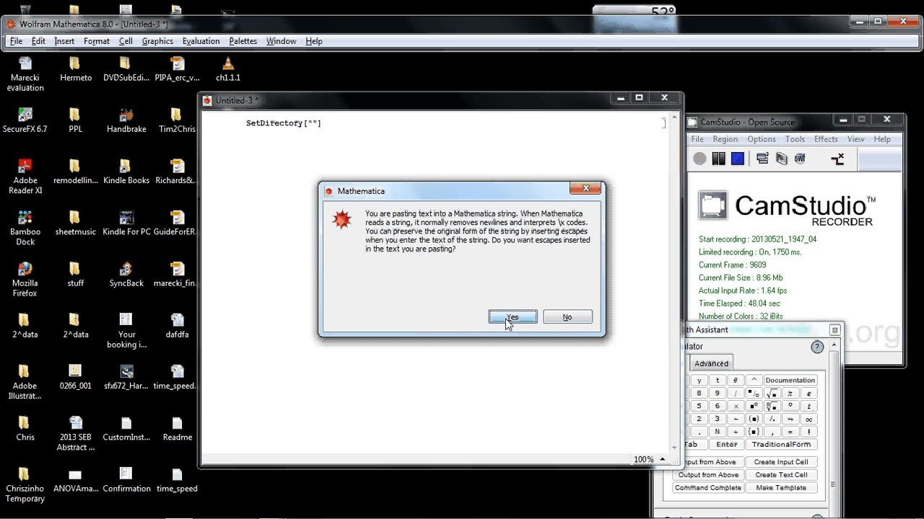
click(511, 318)
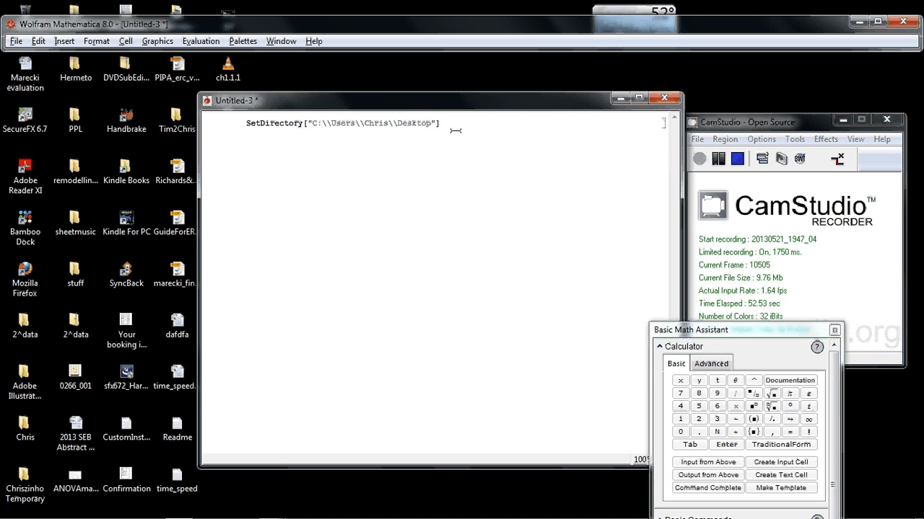
text(;)
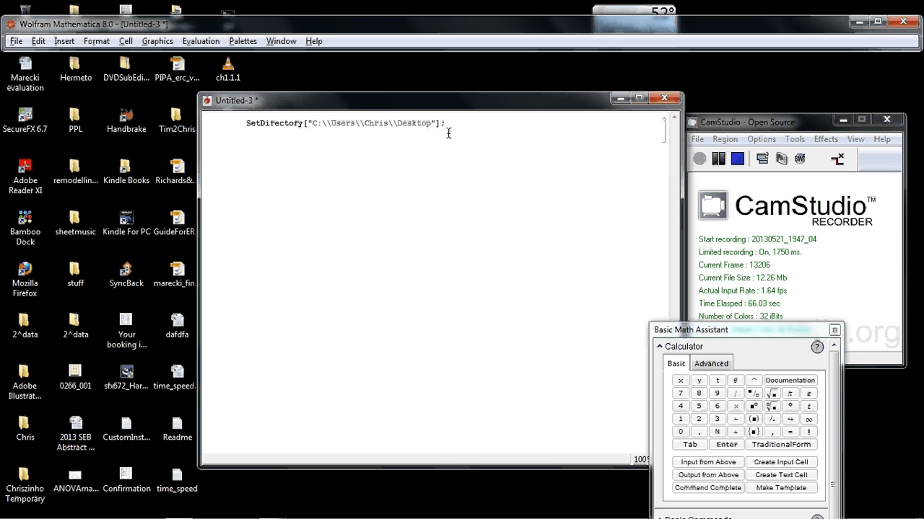
Evaluate Import["time_speed.txt", "Table"] and inspect the first sublist of the nested output
text(Import[")
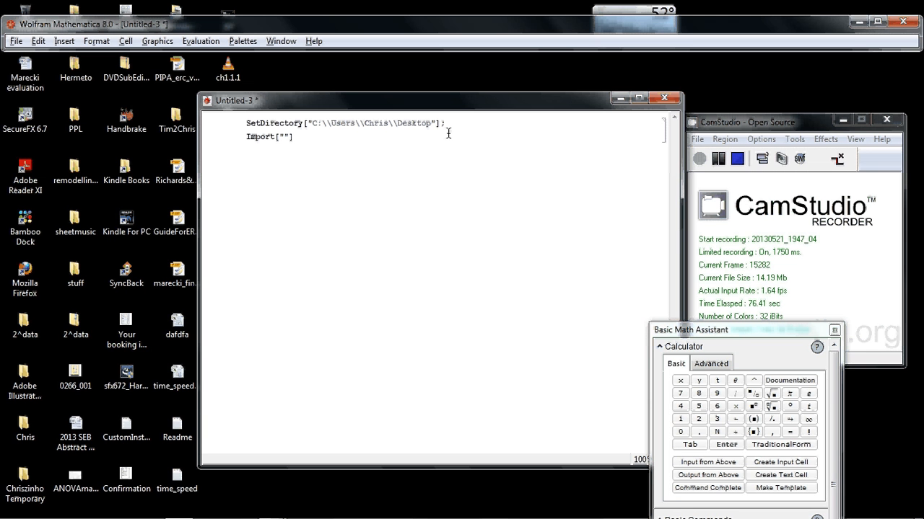
text(t)
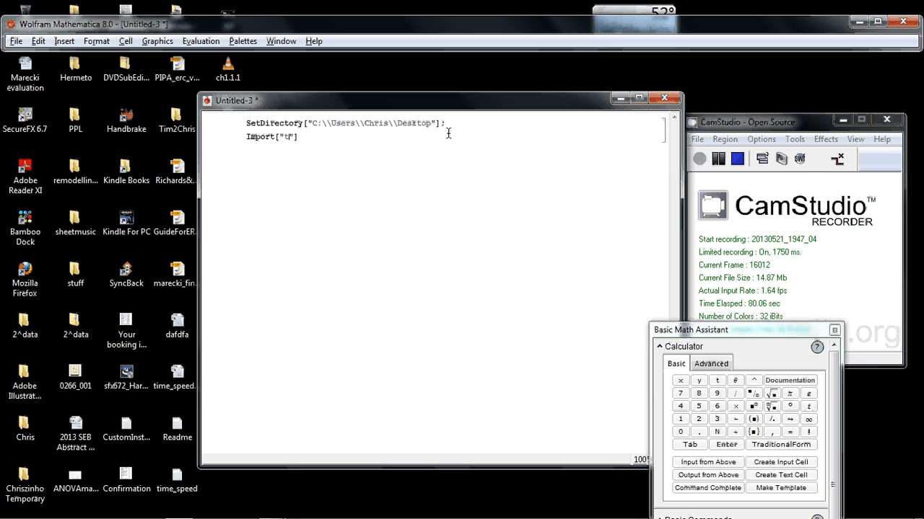
text(time_speed)
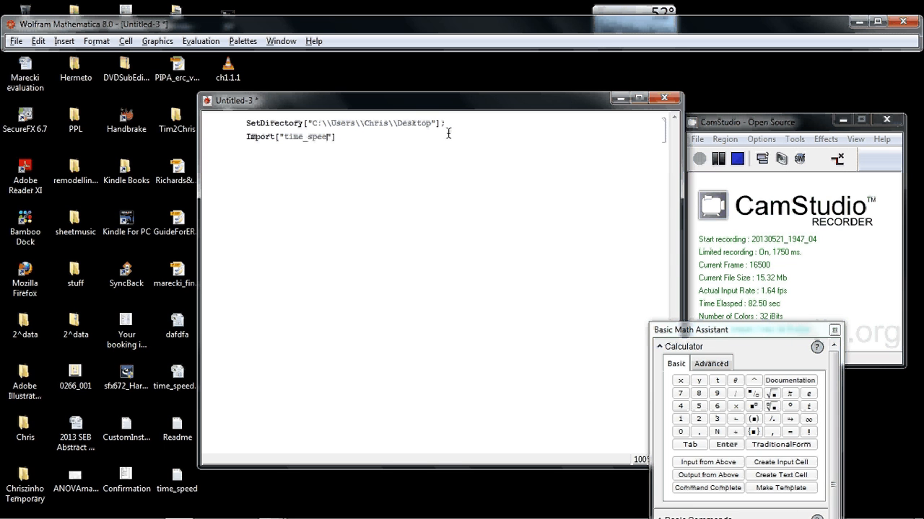
text(.txt", "T)
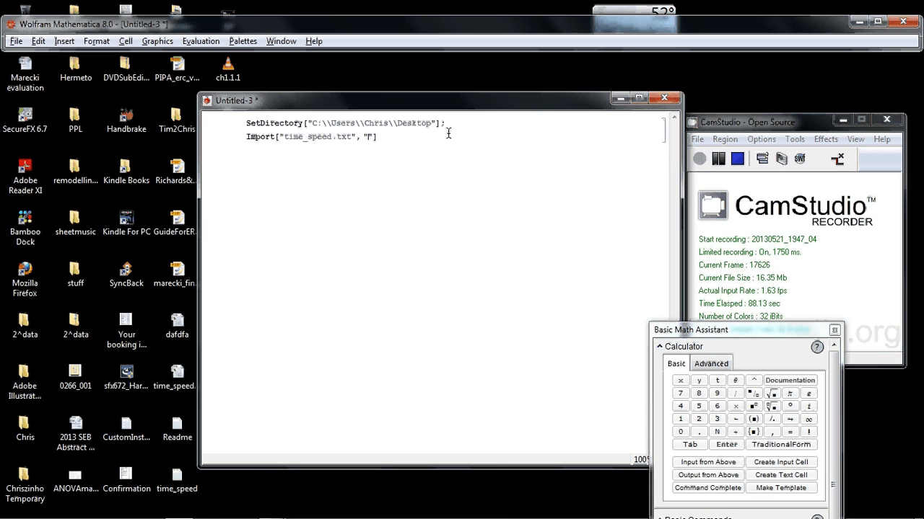
text(able)
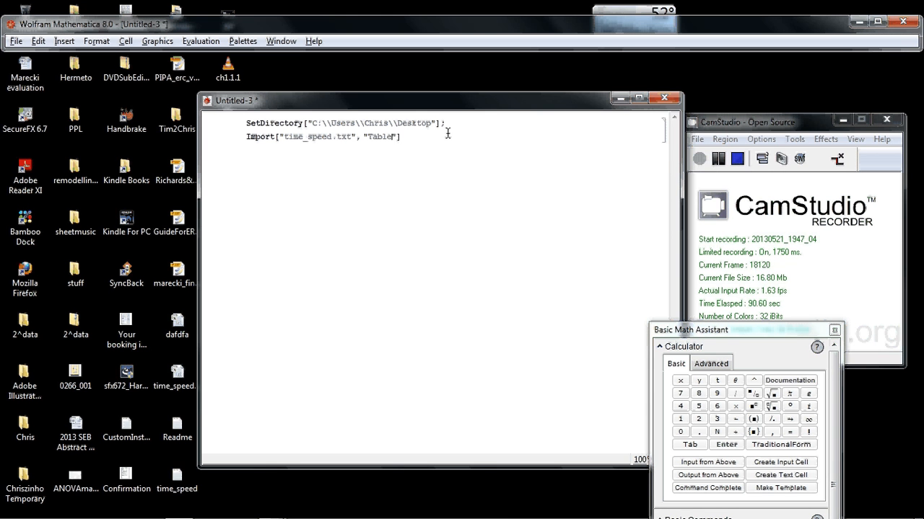
double_click(381, 137)
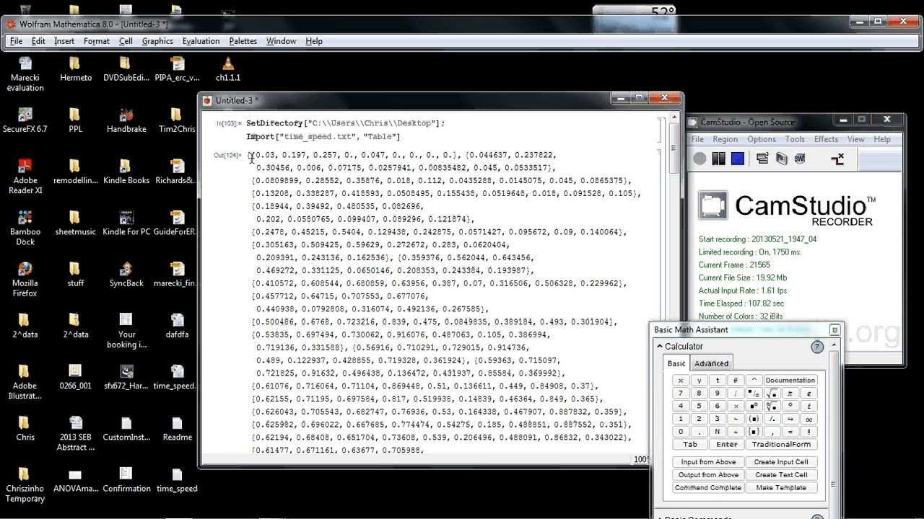
drag(248, 154, 447, 155)
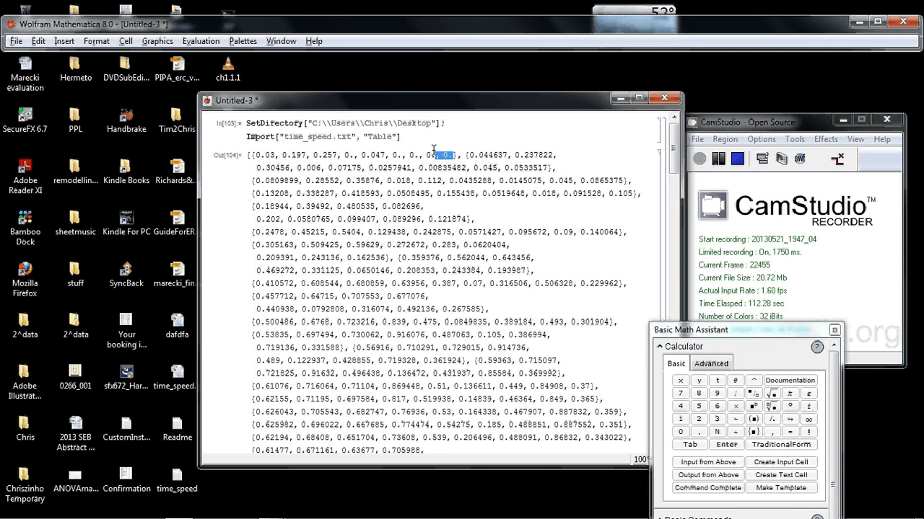
drag(448, 156, 267, 156)
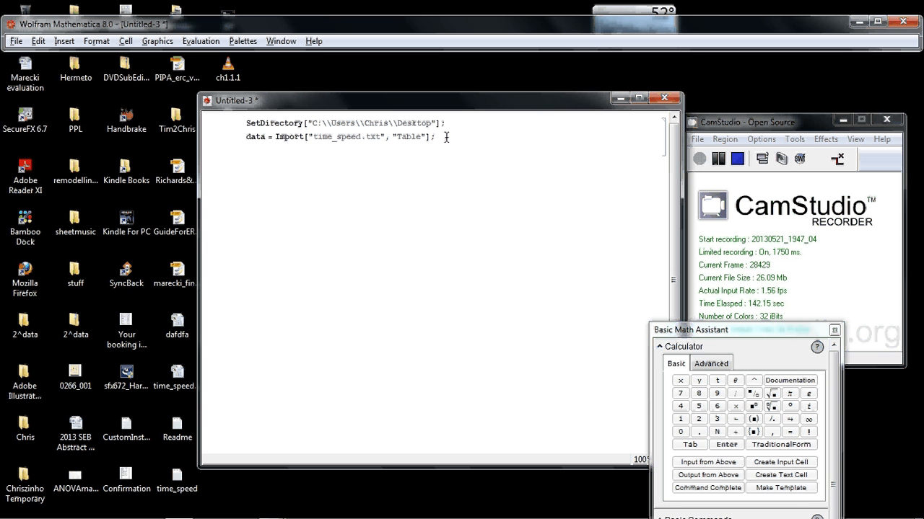
Add Dimensions[data] after the transposed import to check the table's size
text(Dimensions[)
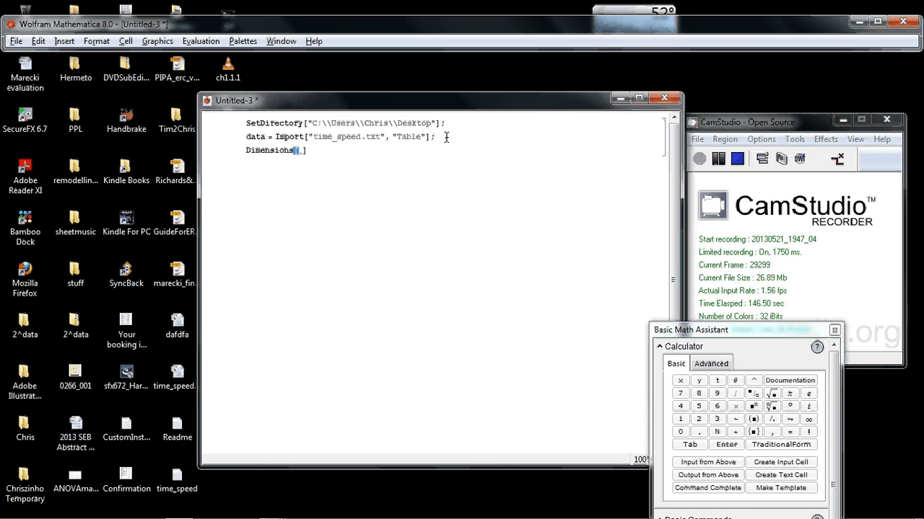
text(data)
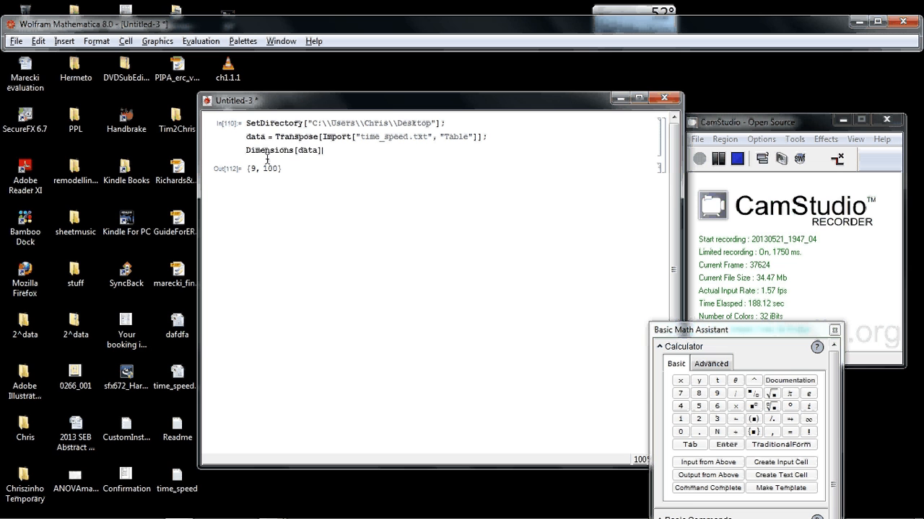
Overwrite Dimensions[data] with ListPlot[data], leaving it unevaluated
double_click(283, 150)
text(L)
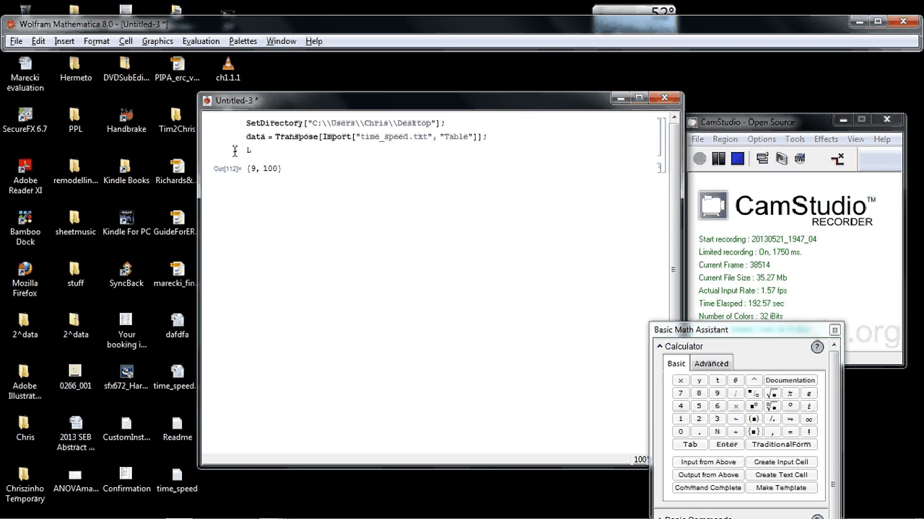
text(ist)
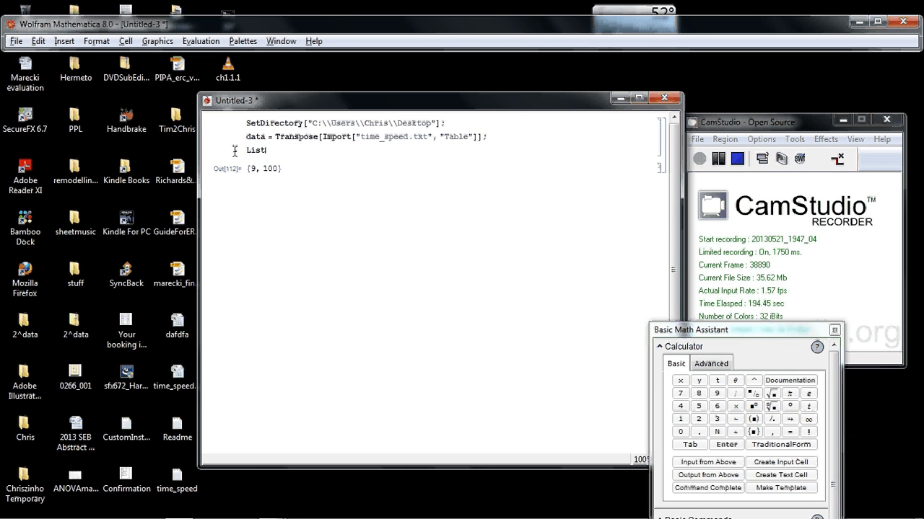
text(Plot[)
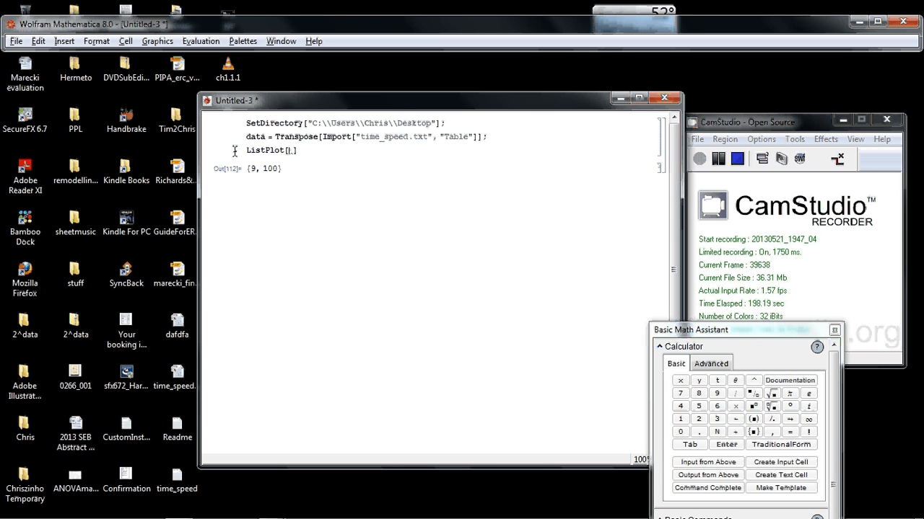
text(data)
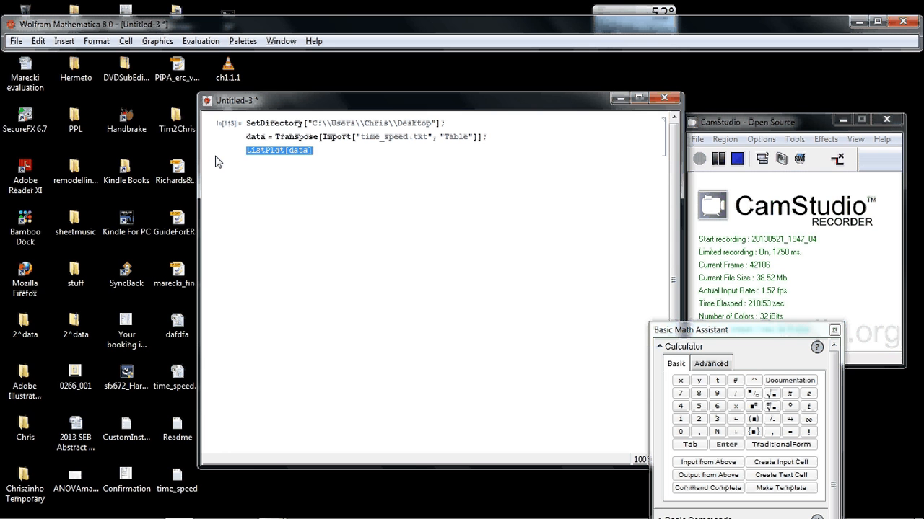
Assign col1 = data[[1]]; and draw it with ListLinePlot[col1]
text(col1)
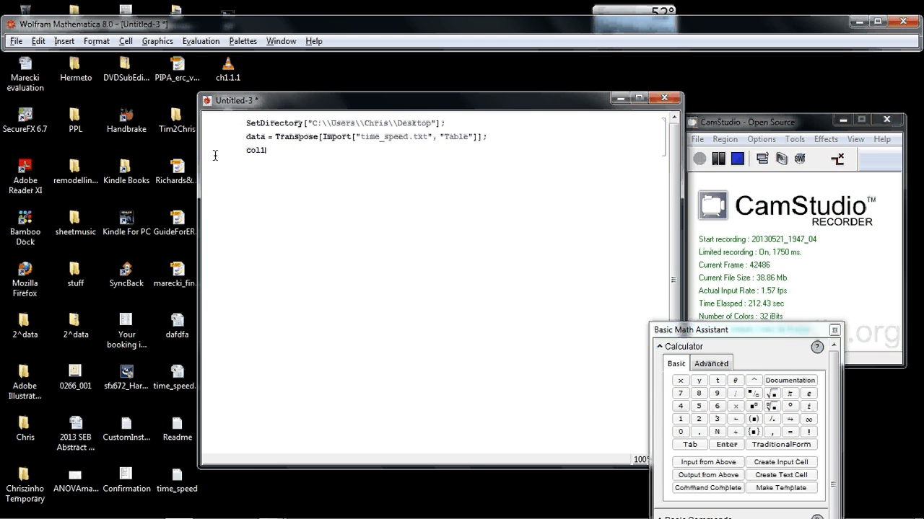
text(= data)
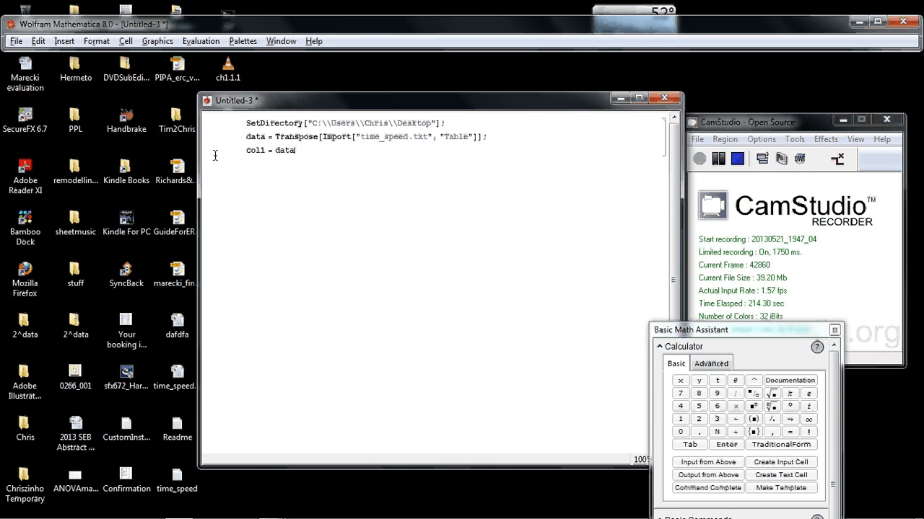
text([[]])
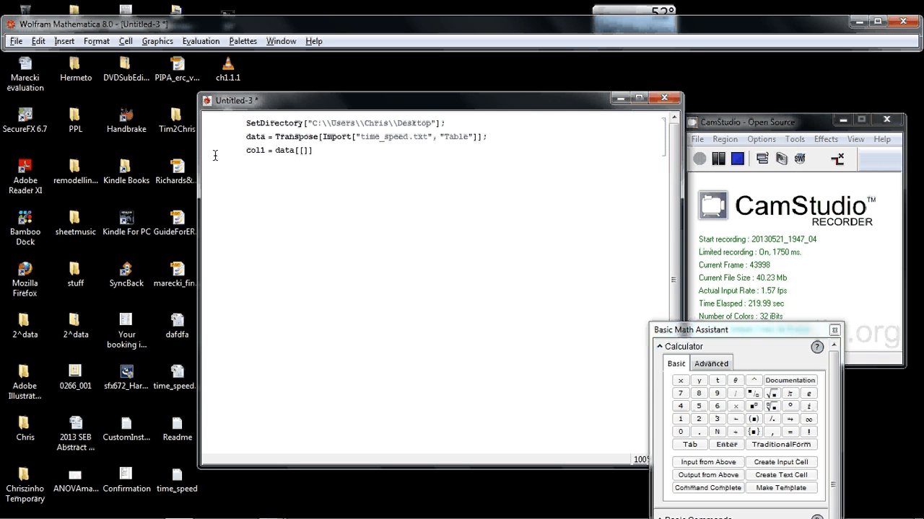
text(1)
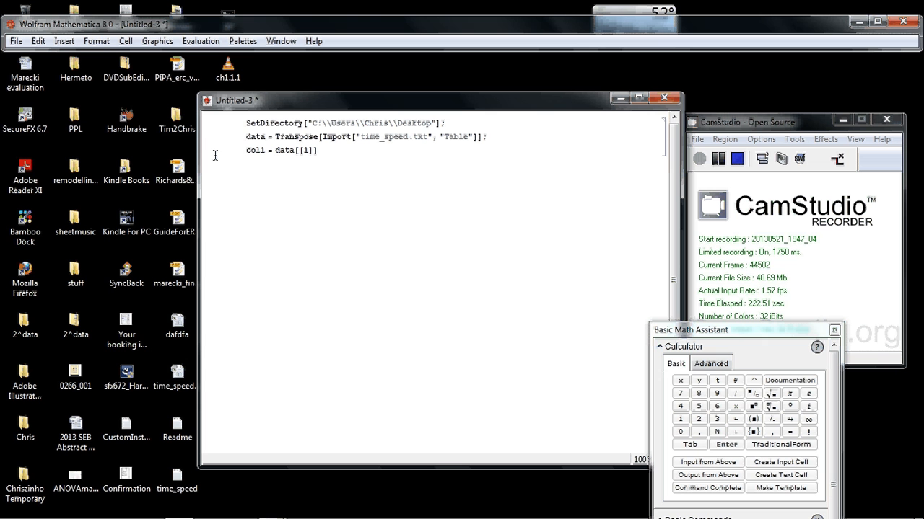
text(;)
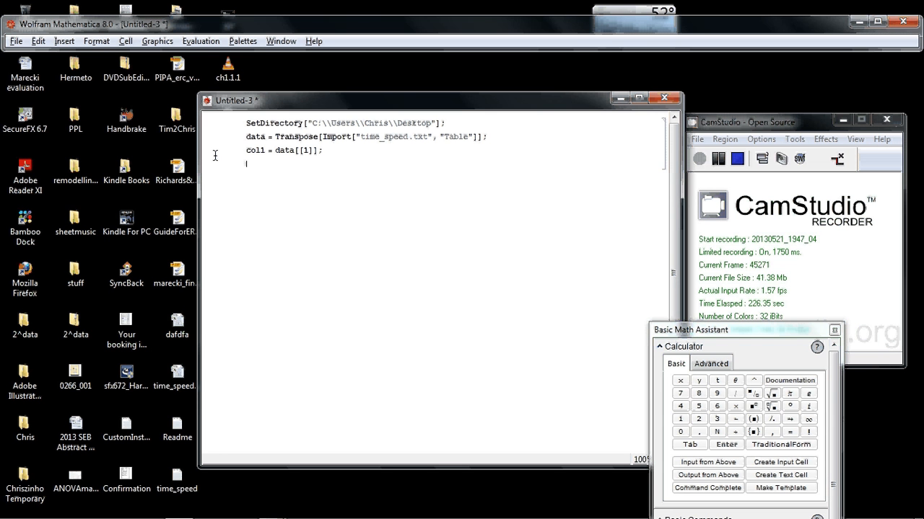
text(ListPlot[c)
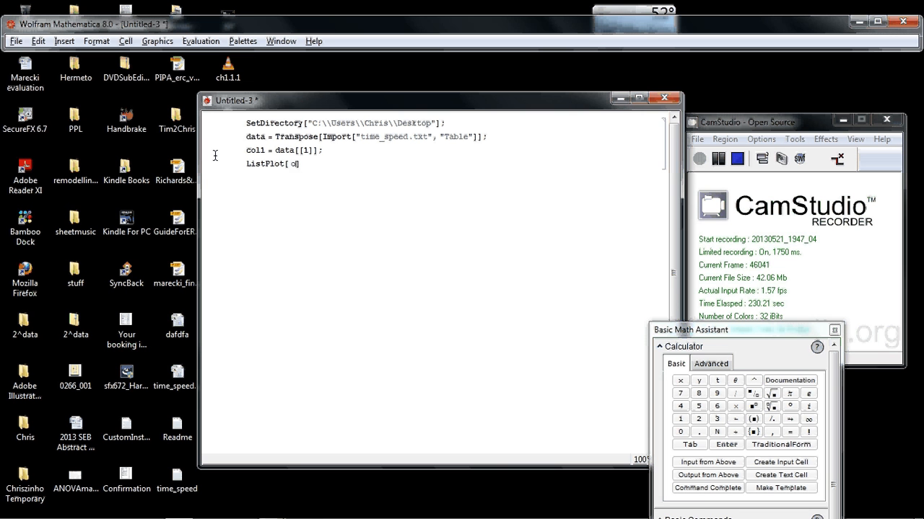
text(col1)
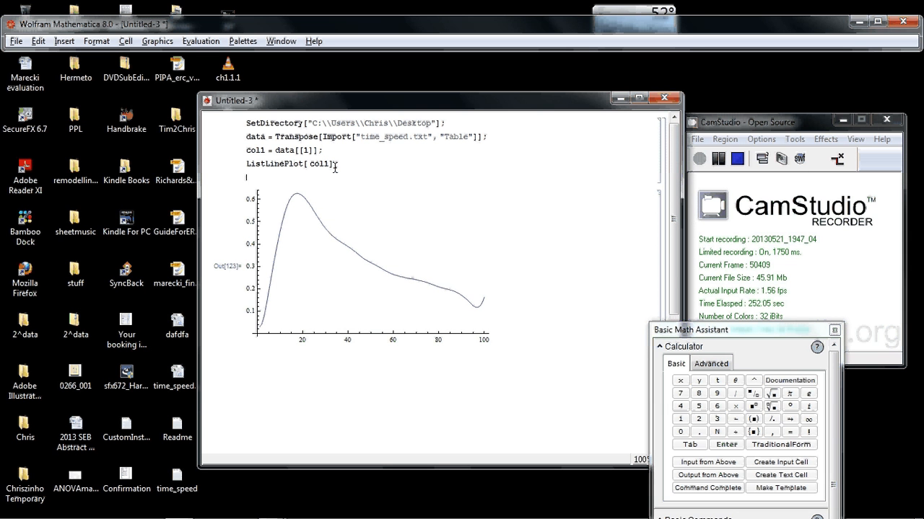
Define newdata = col1 + 1; and plot ListLinePlot[{newdata, col1}]
text(newdata)
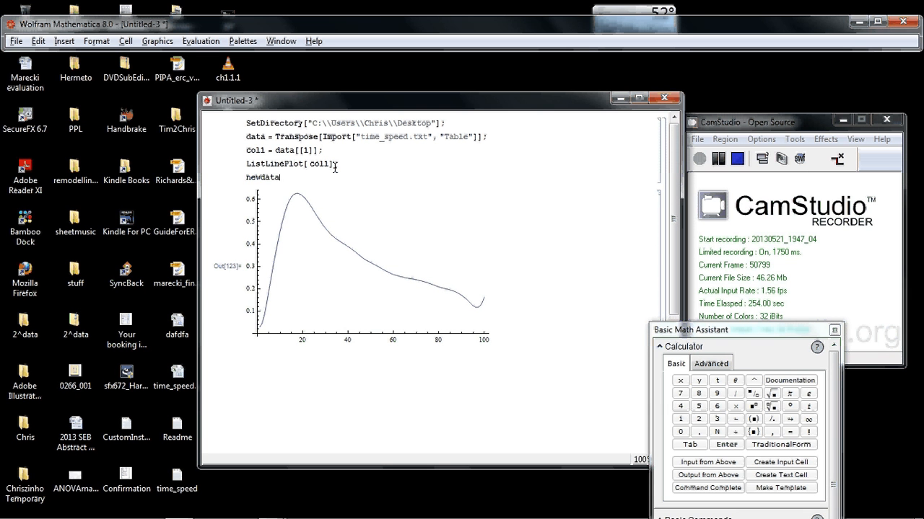
text(= col1)
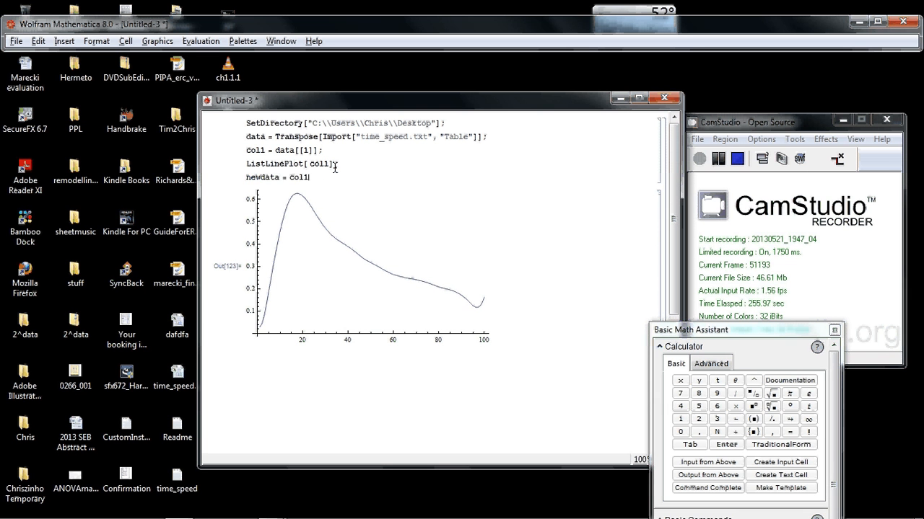
text(+ 1;)
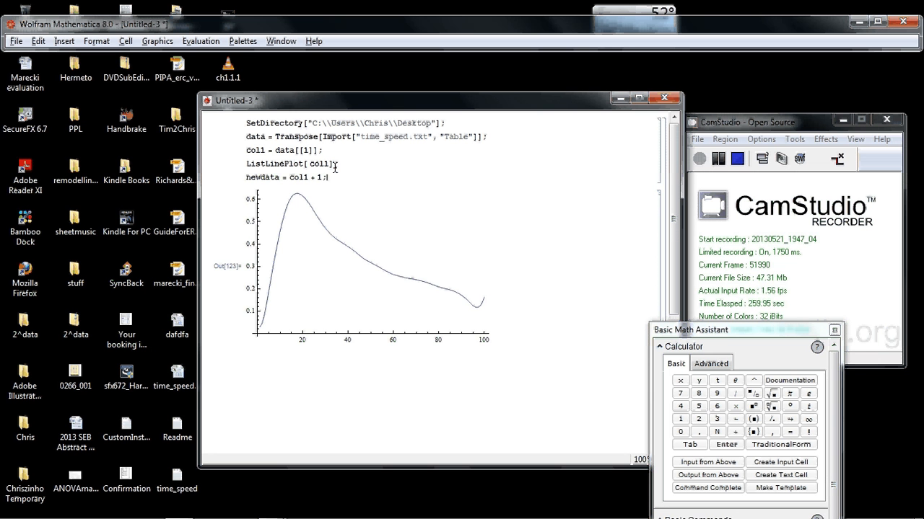
text(ListLinePlot)
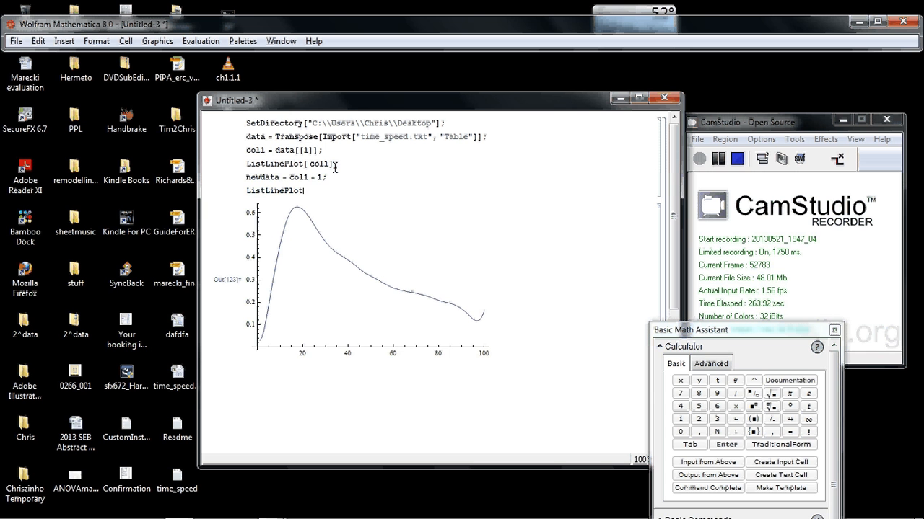
text(newdata])
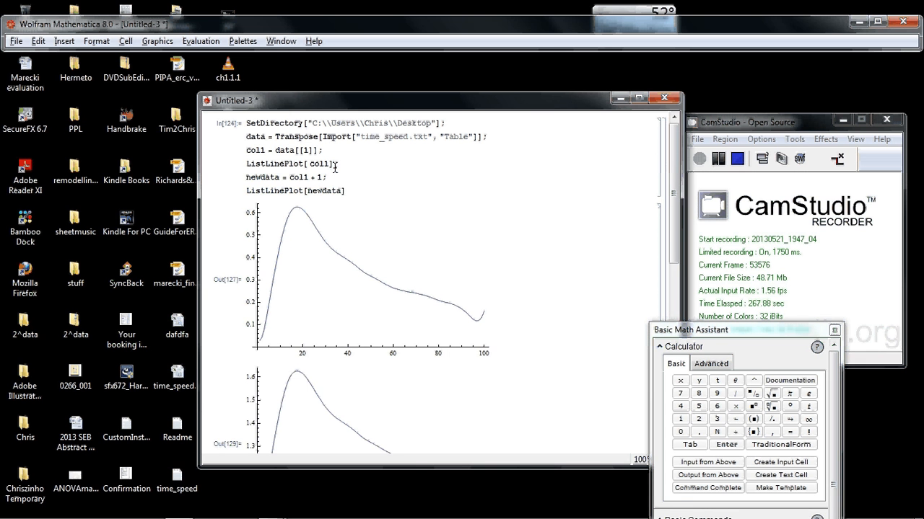
Assign the combined line plot to g1
scroll(down, 3)
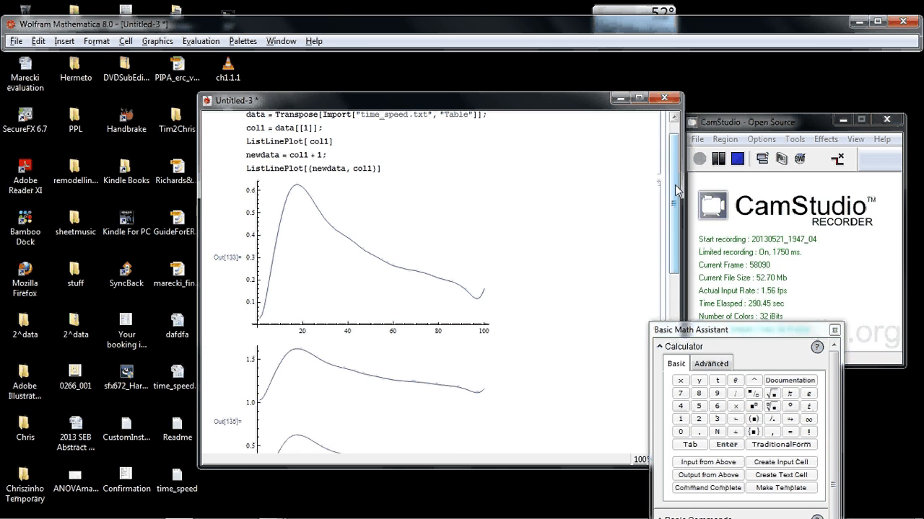
scroll(down, 3)
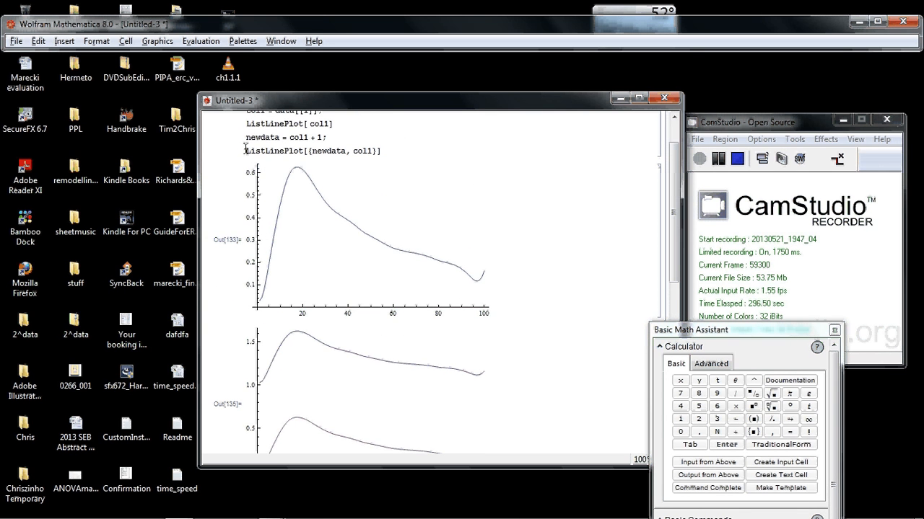
text(g1 =)
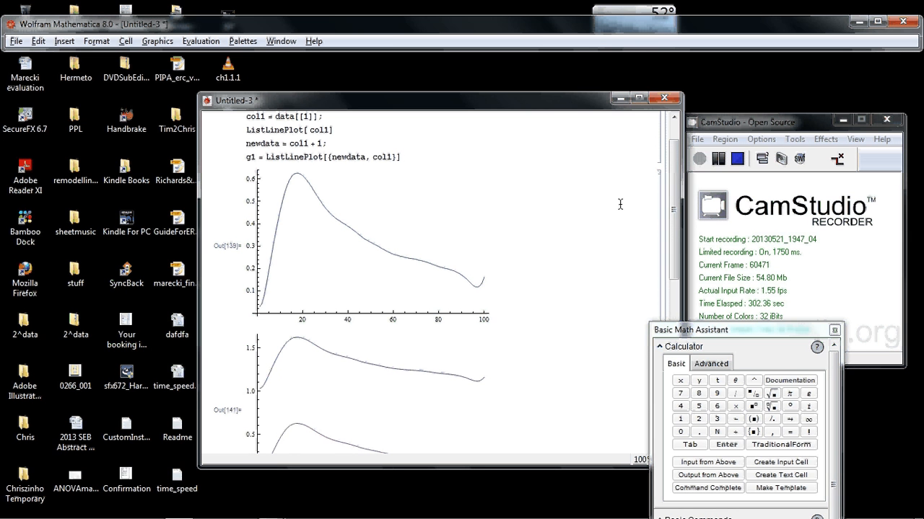
Write Export["newDATA.dat", newdata] in a new input cell
scroll(down, 3)
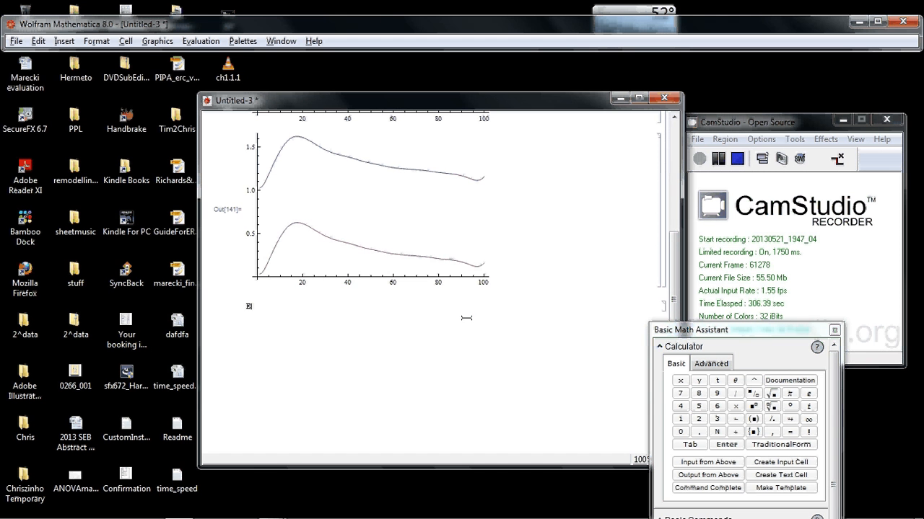
text(xpol)
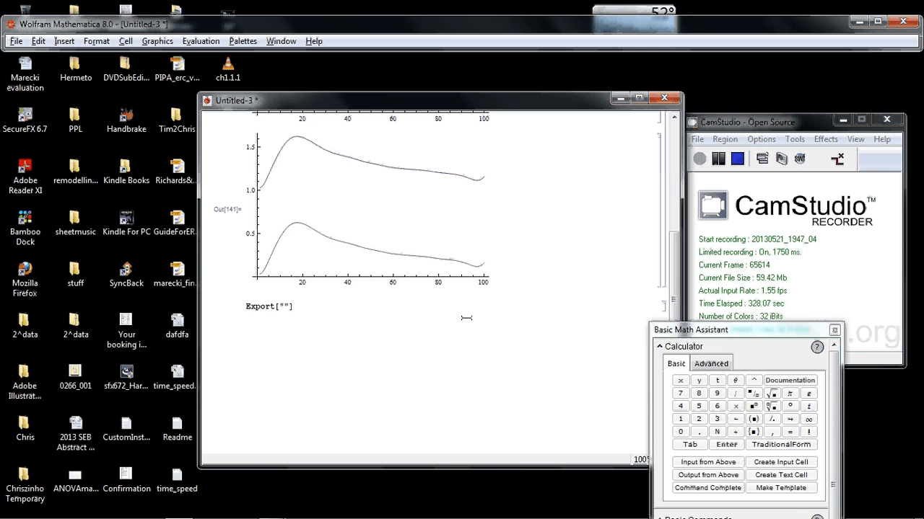
text(new)
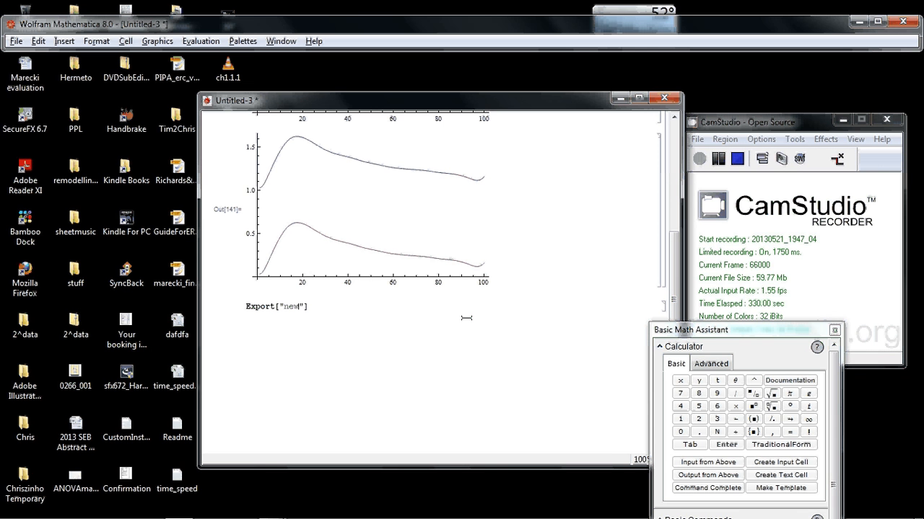
text(DATA)
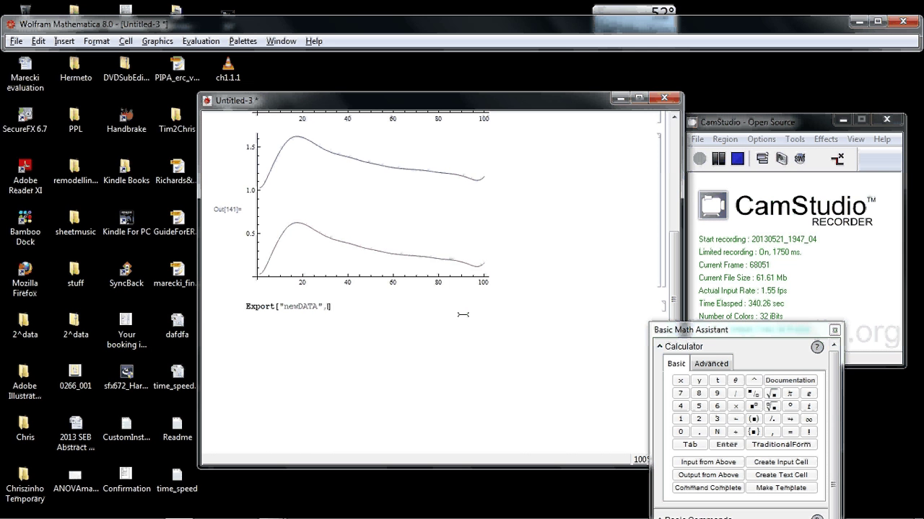
text(newdata)
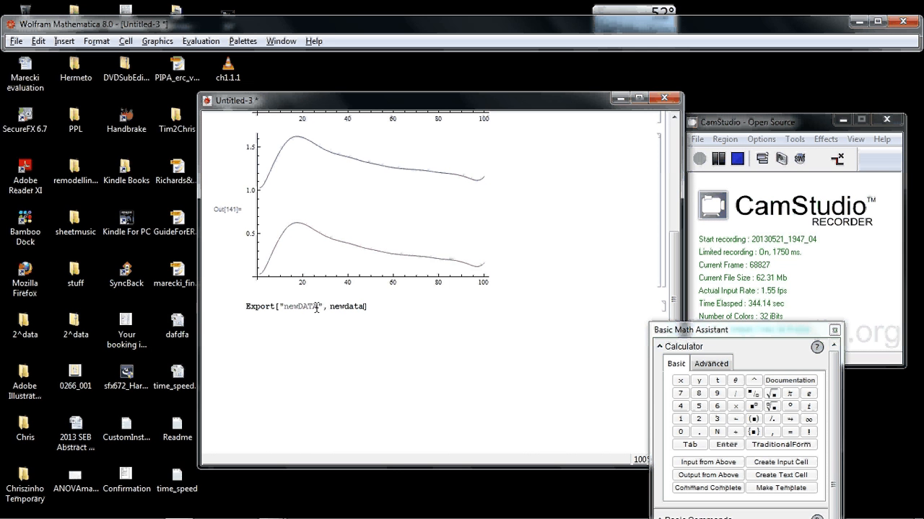
mouse_move(322, 324)
text(.dat)
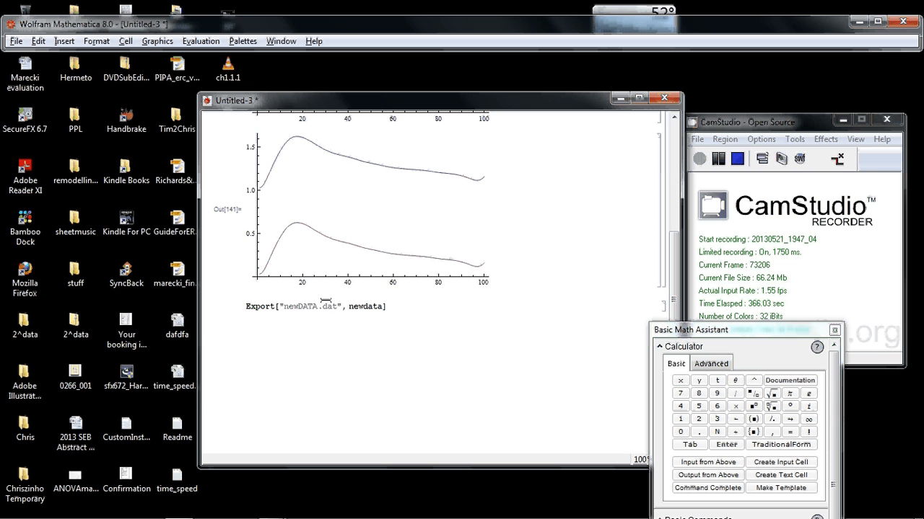
double_click(329, 306)
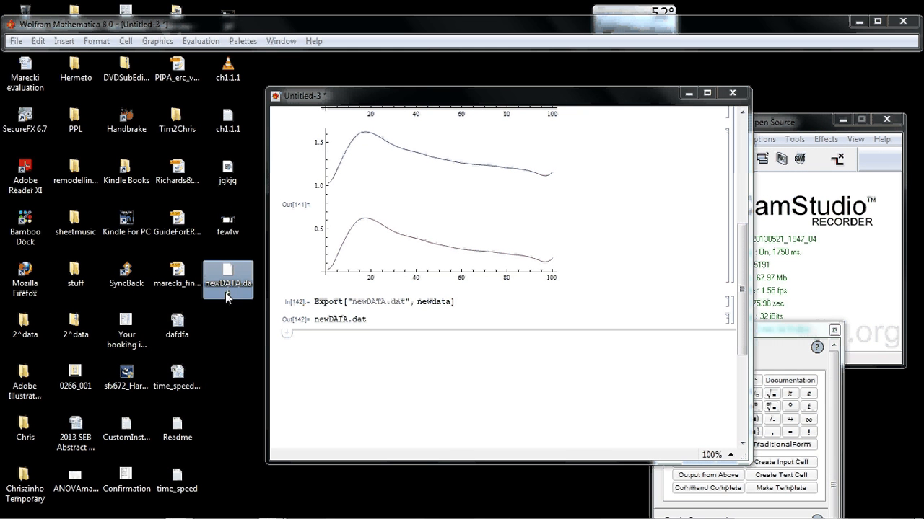
Open the exported newDATA file from the desktop, then return to a fresh input line
double_click(228, 267)
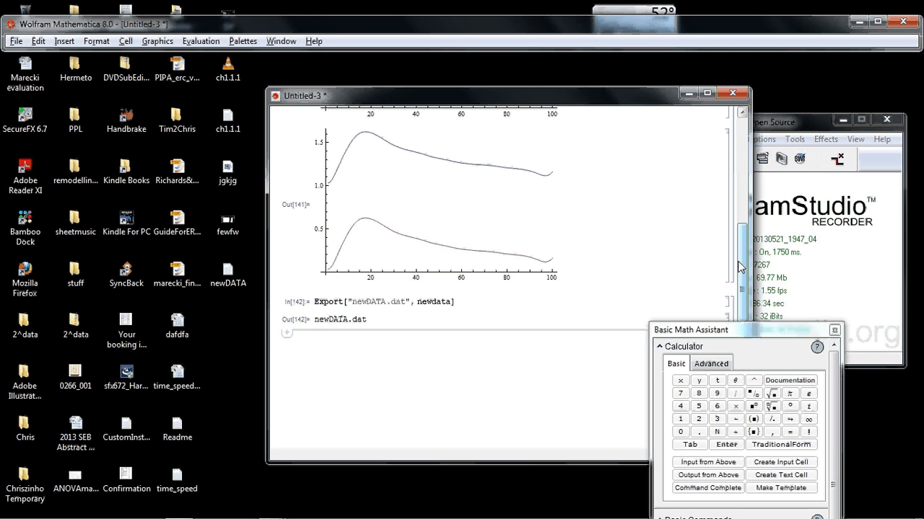
scroll(down, 3)
text(E)
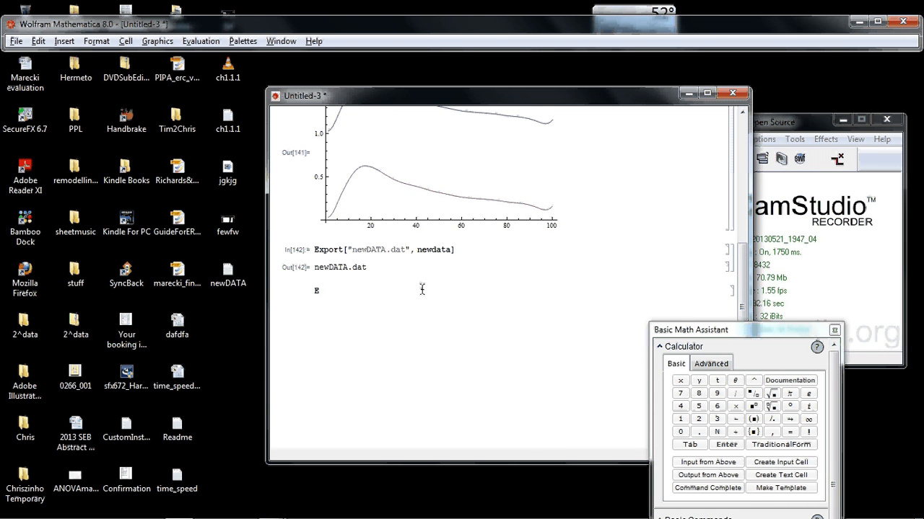
Evaluate Export["GRAPH1.jpg", g1] so GRAPH1 appears on the desktop
text(xport)
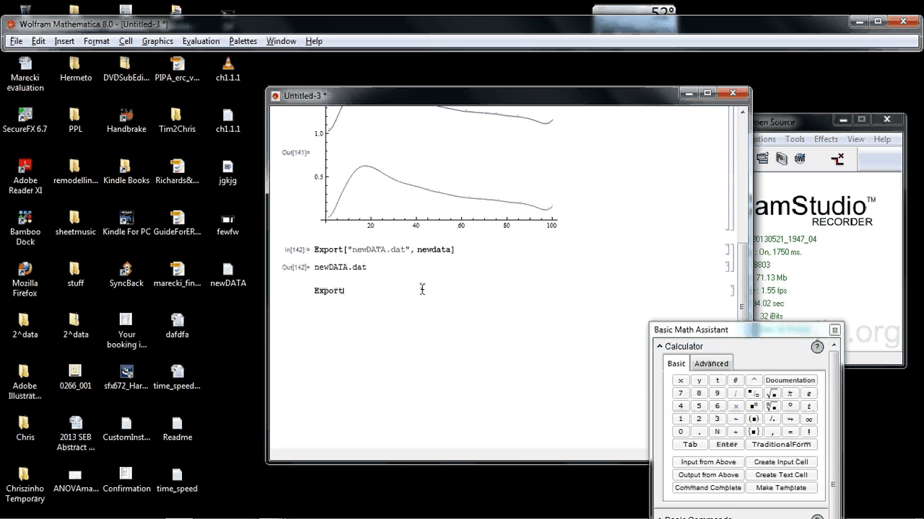
text([")
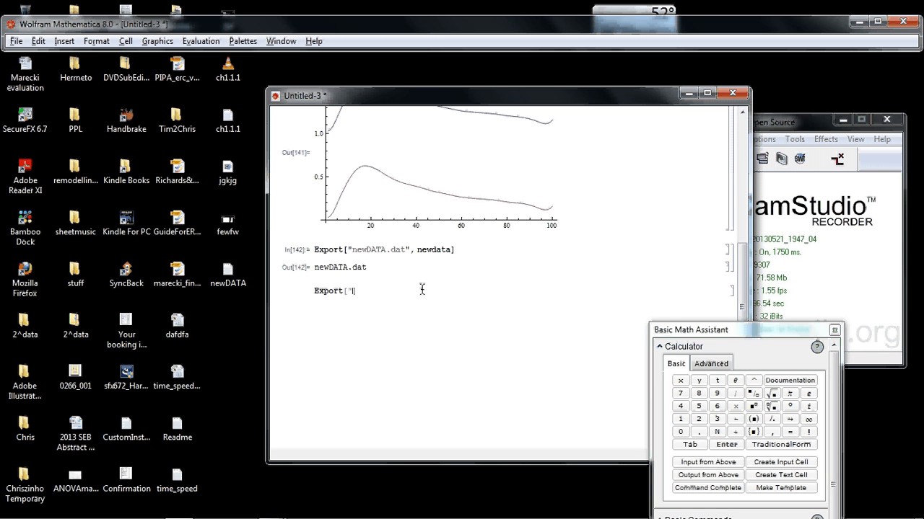
text(GRAPH1", g1)
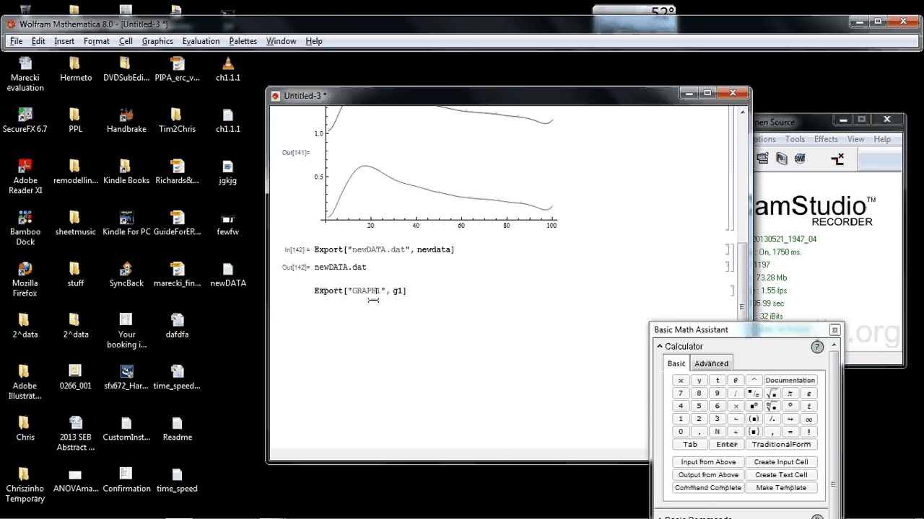
text(s)
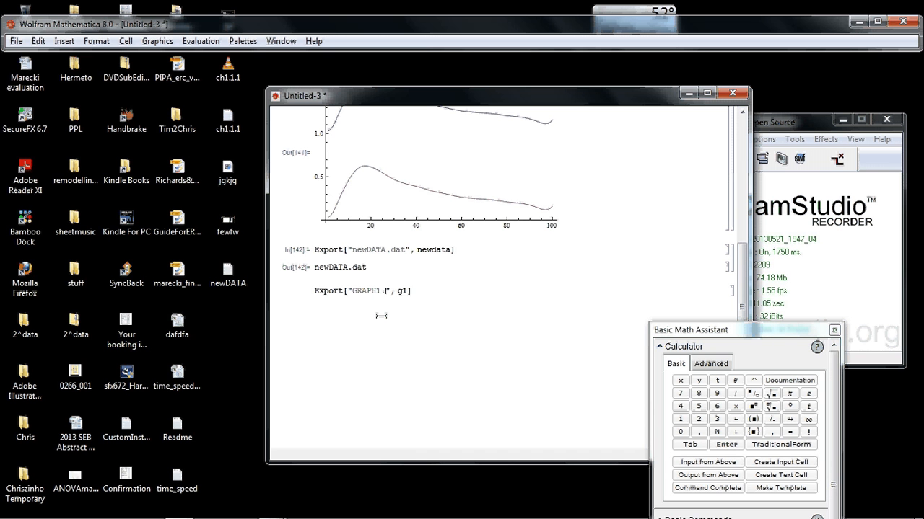
text(jpg)
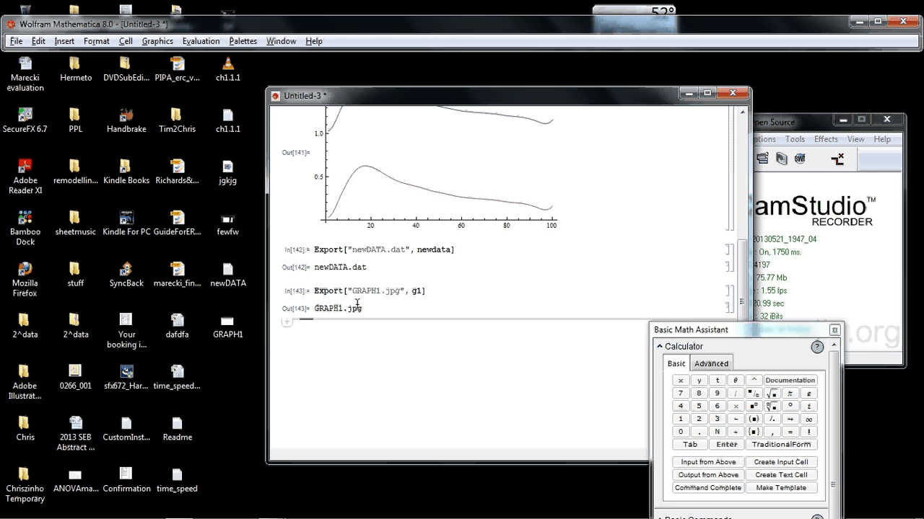
mouse_move(385, 290)
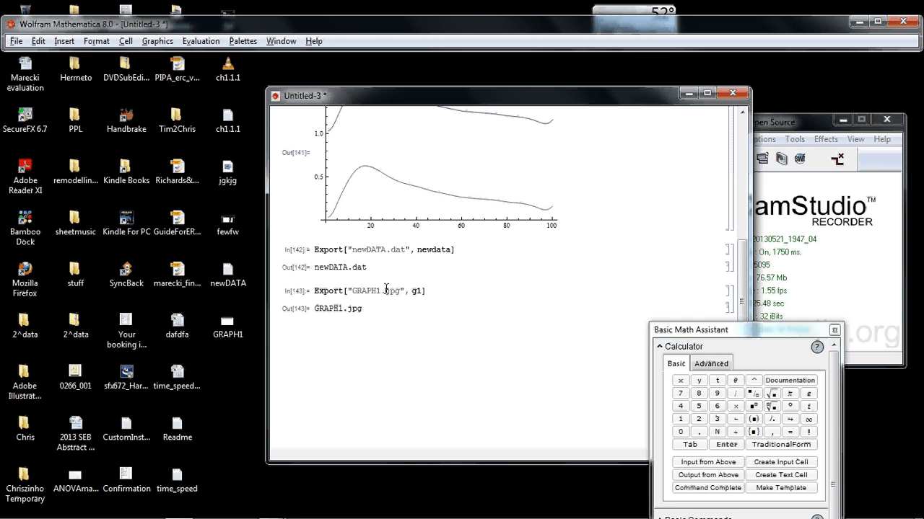
double_click(395, 292)
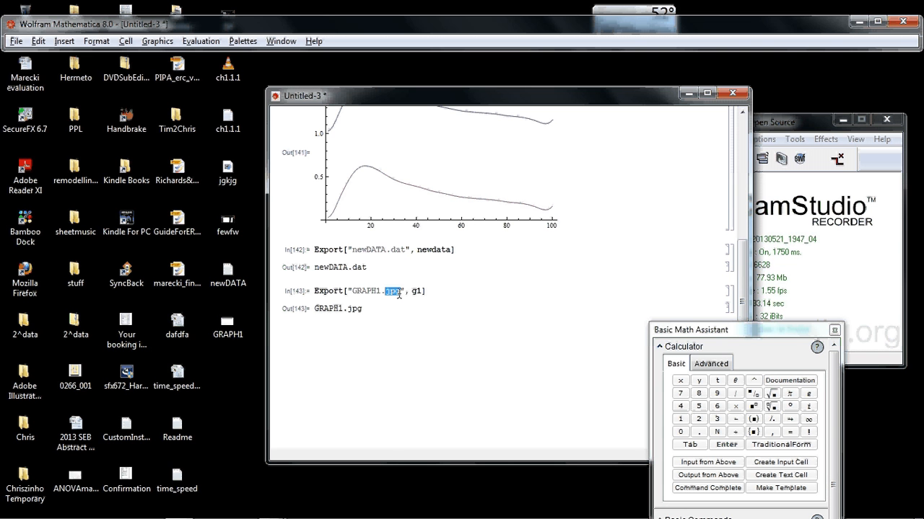
mouse_move(715, 273)
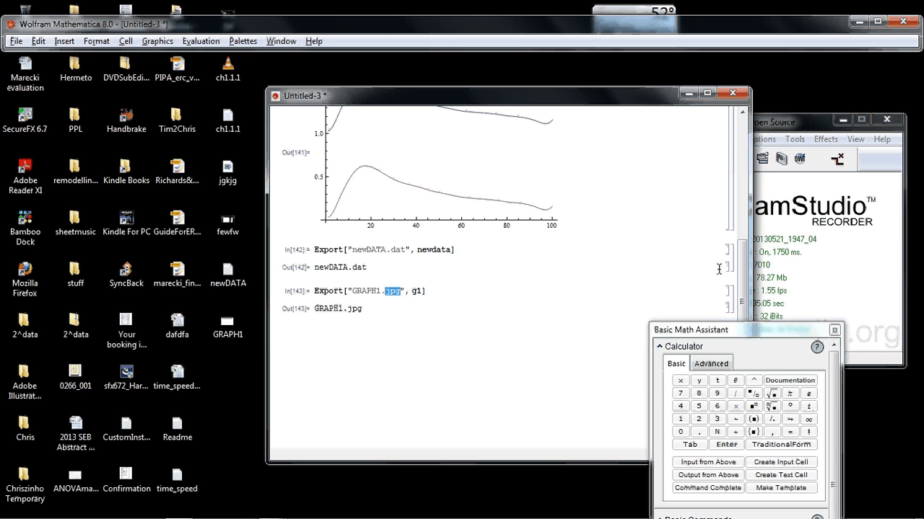